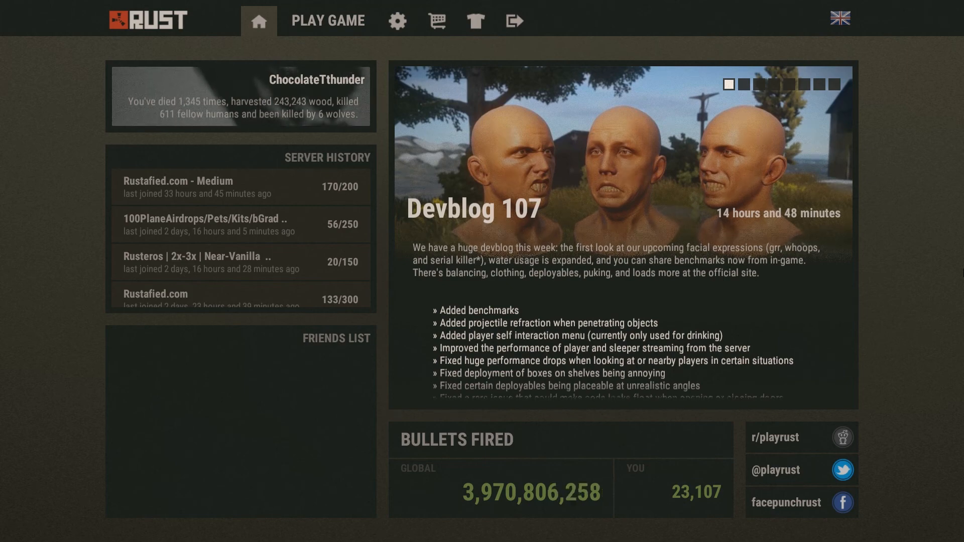
# - Bring up the Rust console with F1 to run the benchmark command
pyautogui.press('F1')
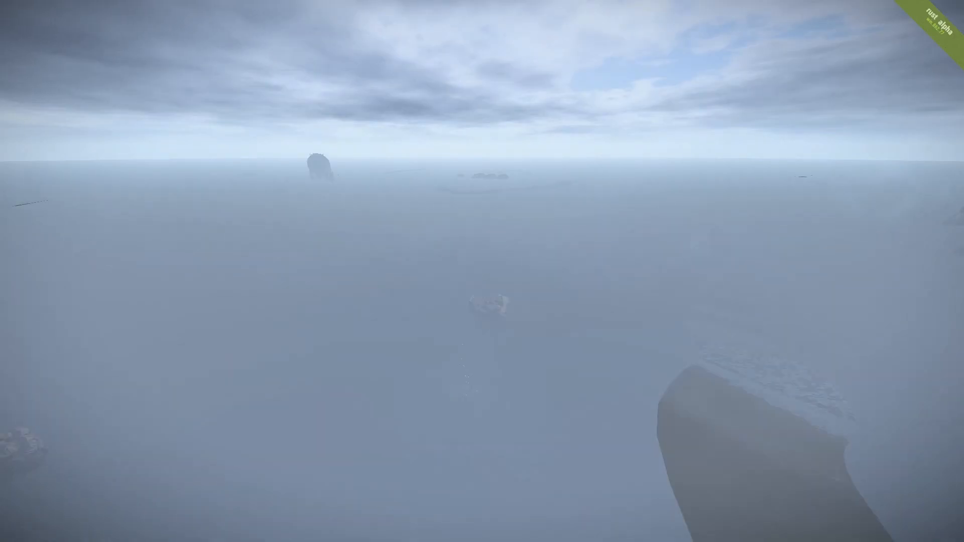
pyautogui.moveTo(482, 272)
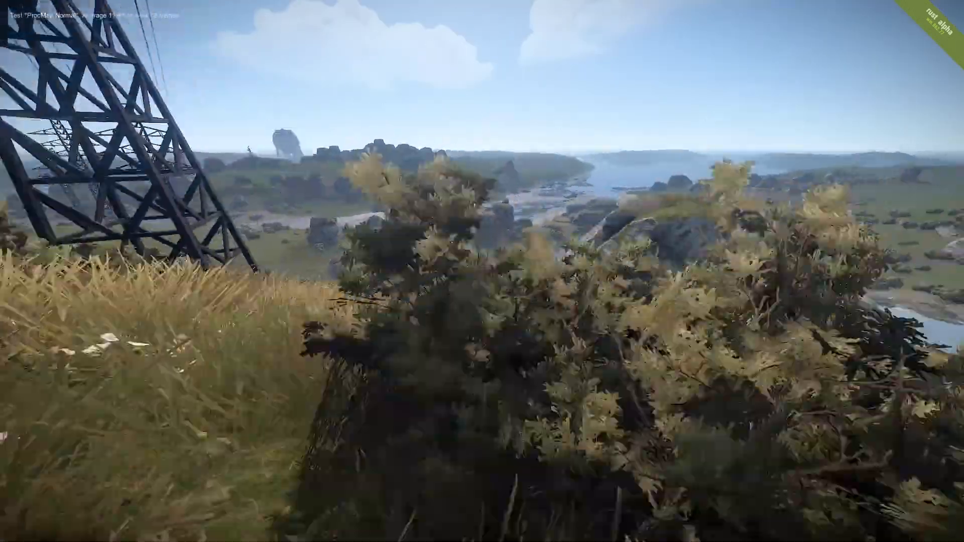
pyautogui.moveTo(482, 271)
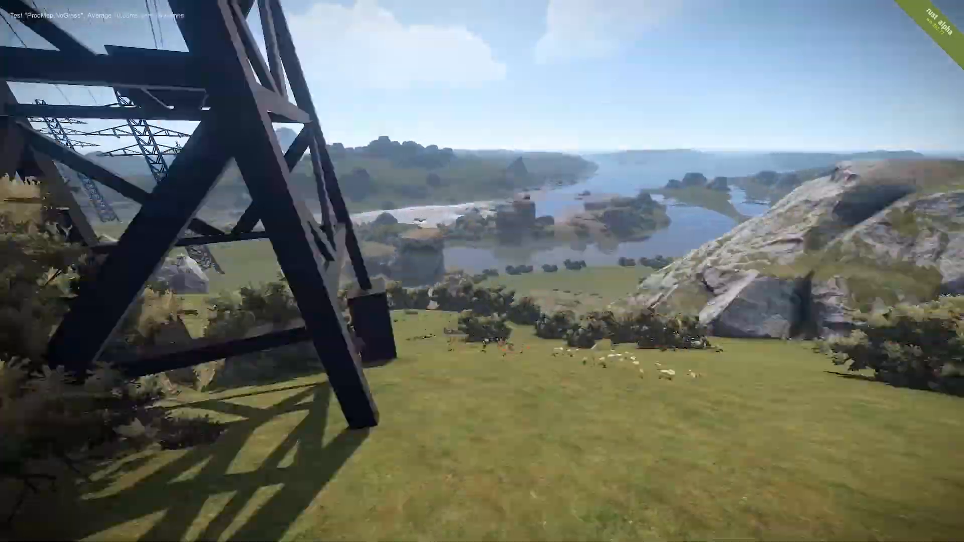
pyautogui.moveTo(482, 271)
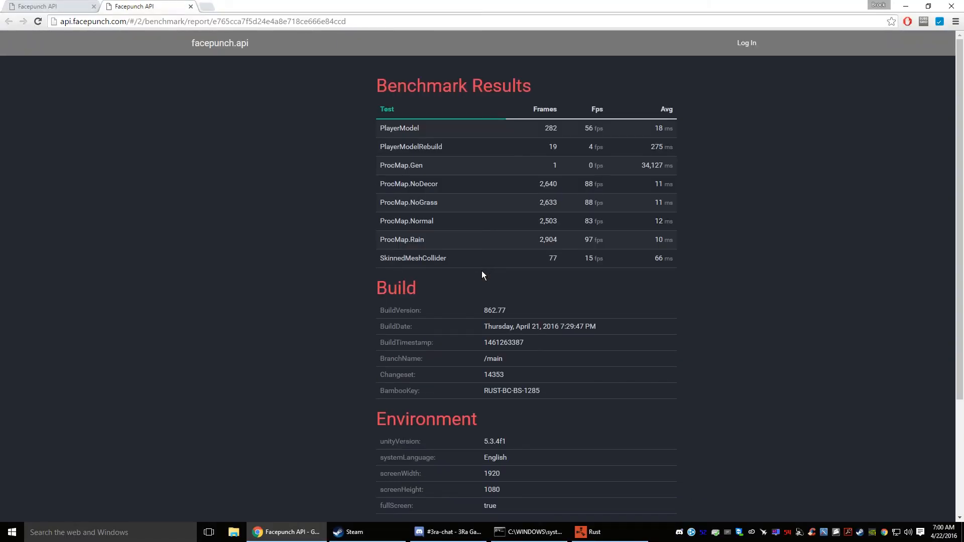
pyautogui.moveTo(870, 220)
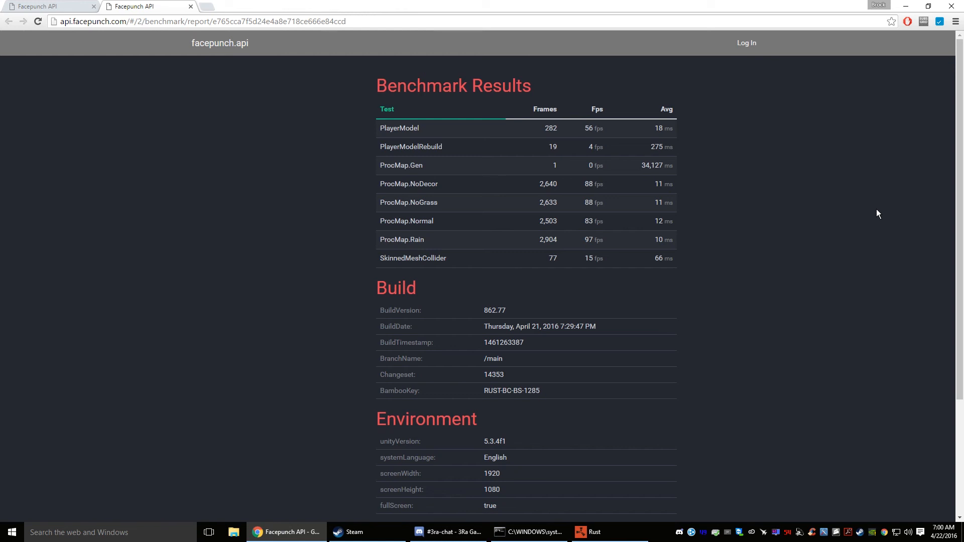
pyautogui.moveTo(595, 167)
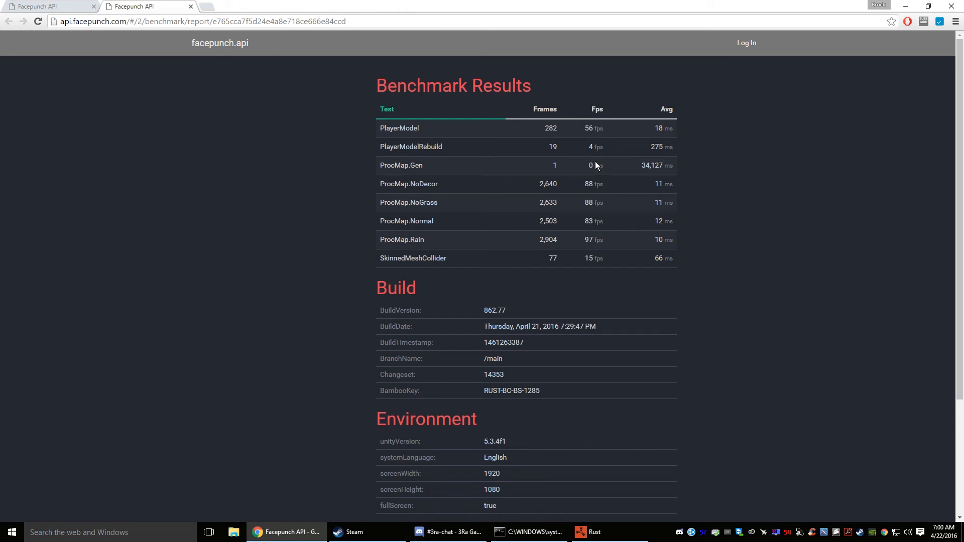
pyautogui.moveTo(609, 161)
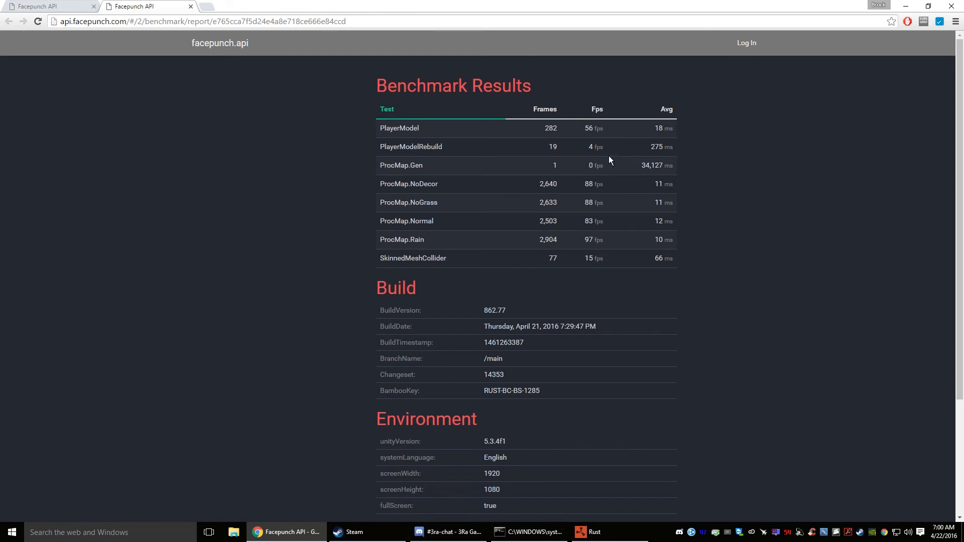
pyautogui.moveTo(578, 183)
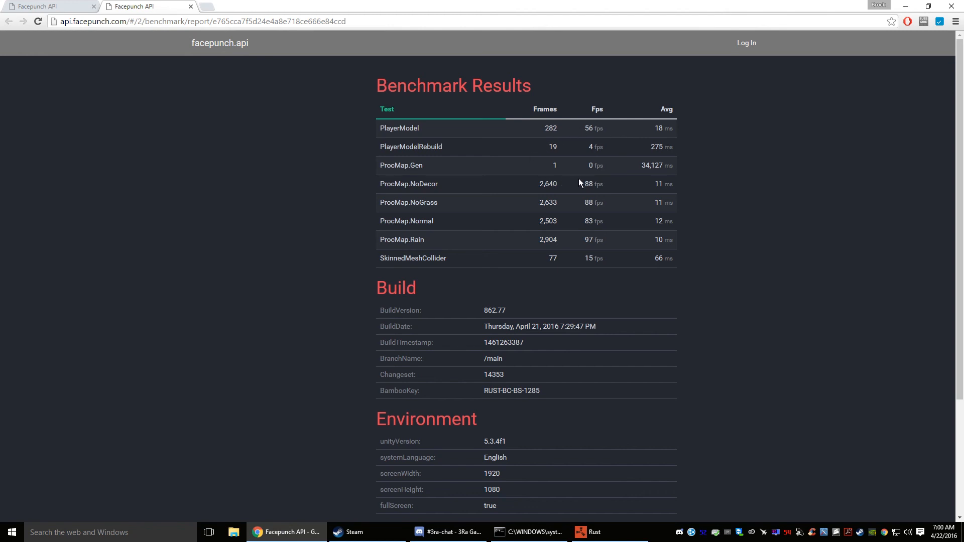
pyautogui.moveTo(601, 154)
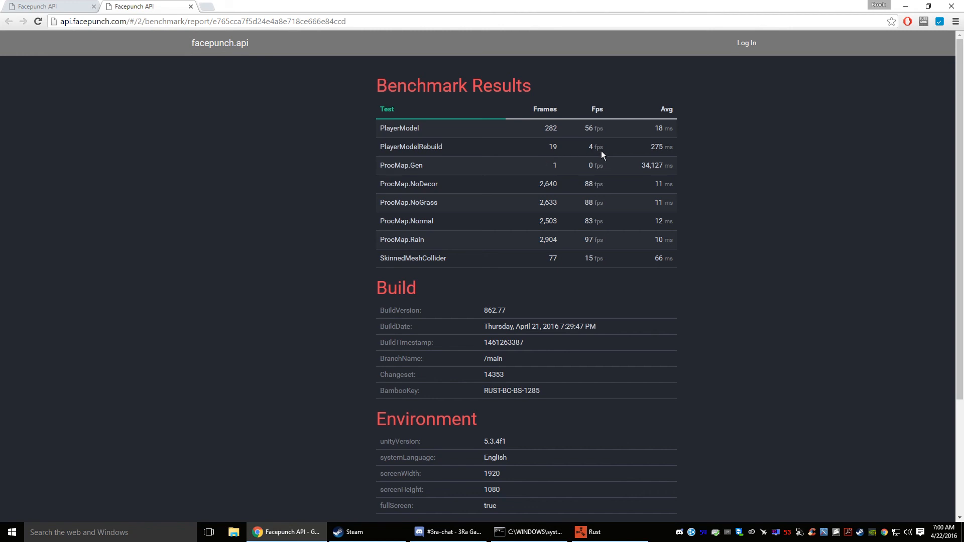
pyautogui.moveTo(560, 161)
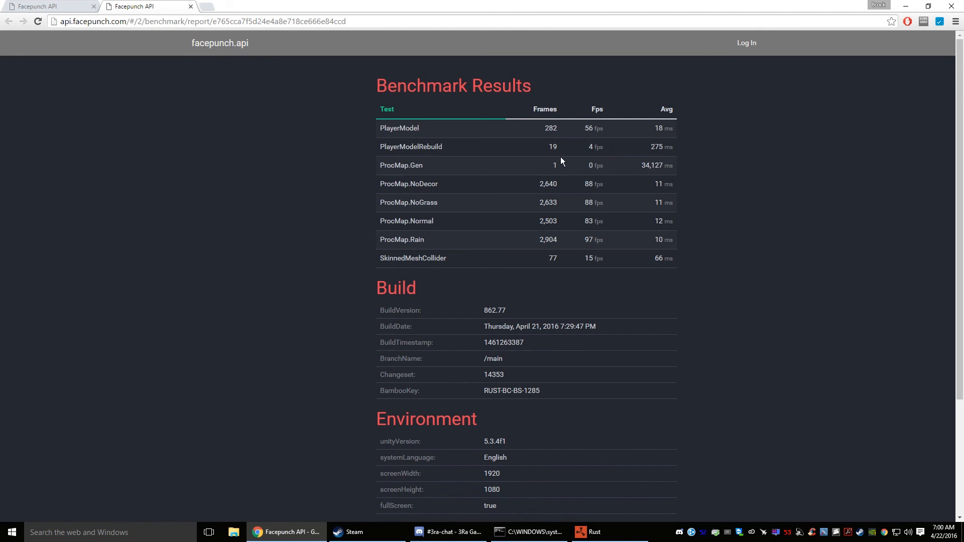
pyautogui.moveTo(580, 167)
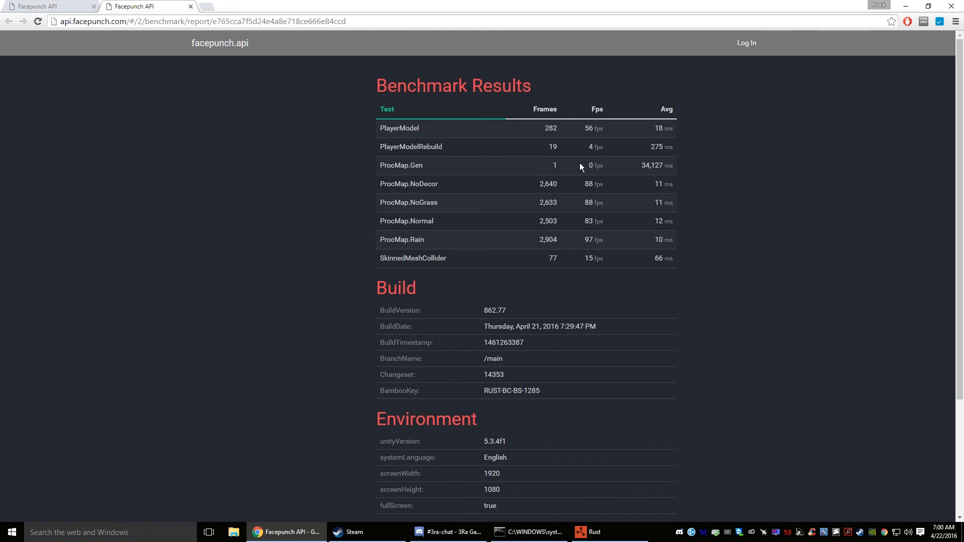
pyautogui.moveTo(546, 150)
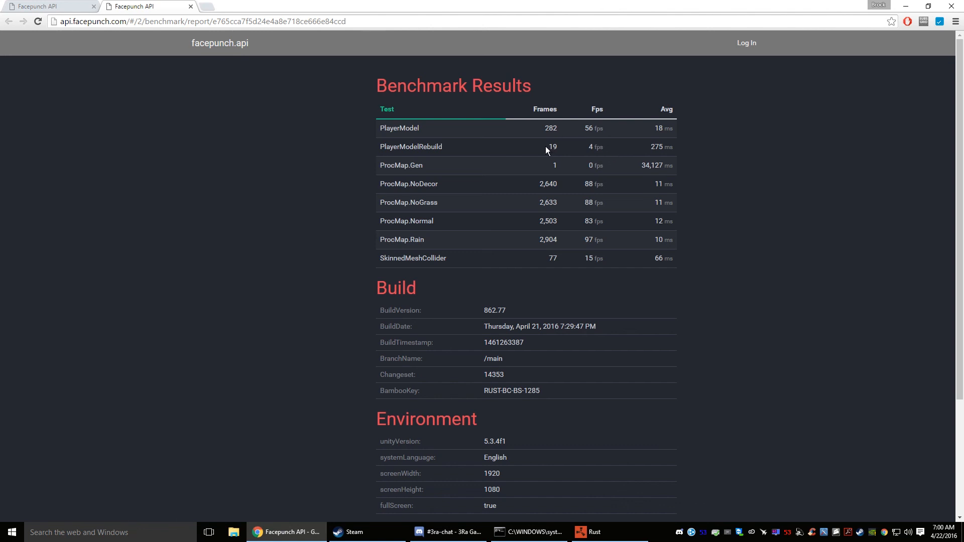
pyautogui.moveTo(594, 159)
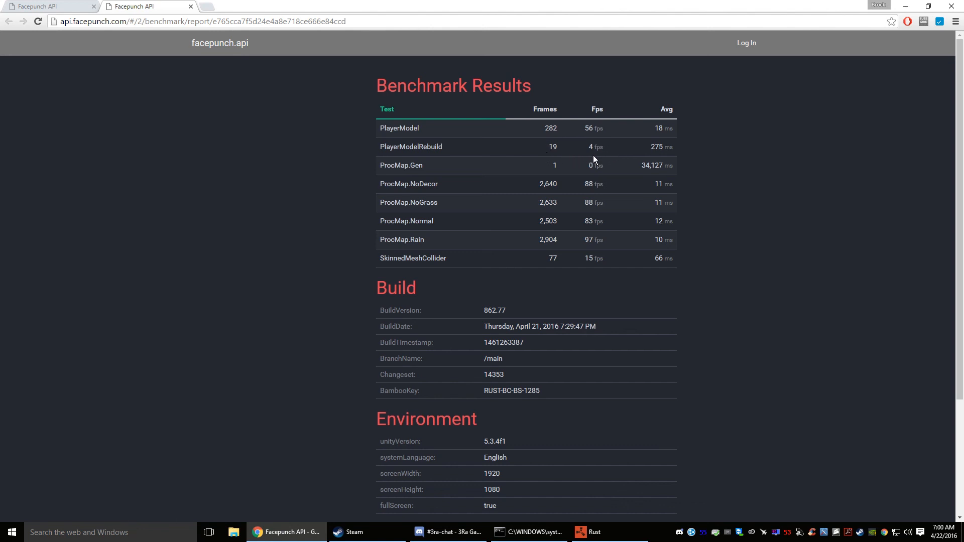
pyautogui.moveTo(606, 134)
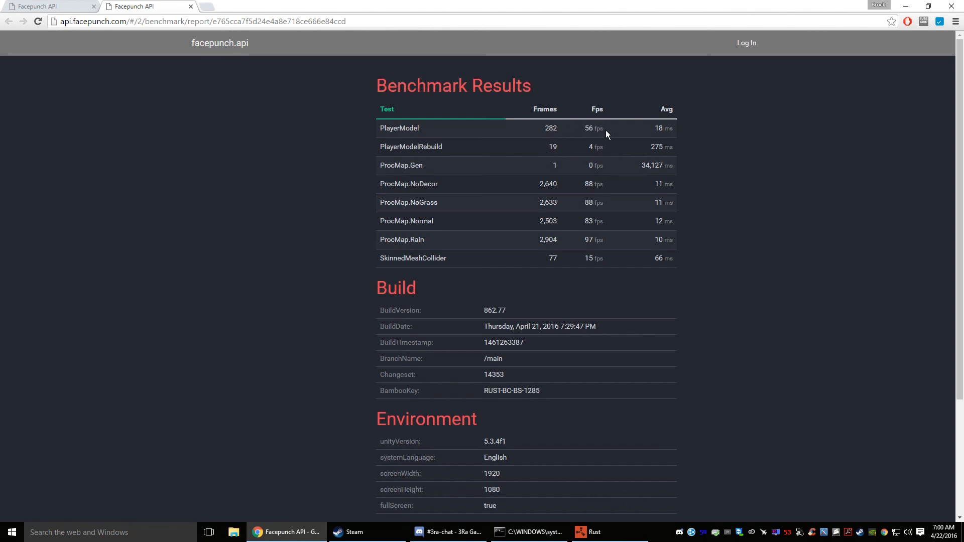
pyautogui.moveTo(584, 195)
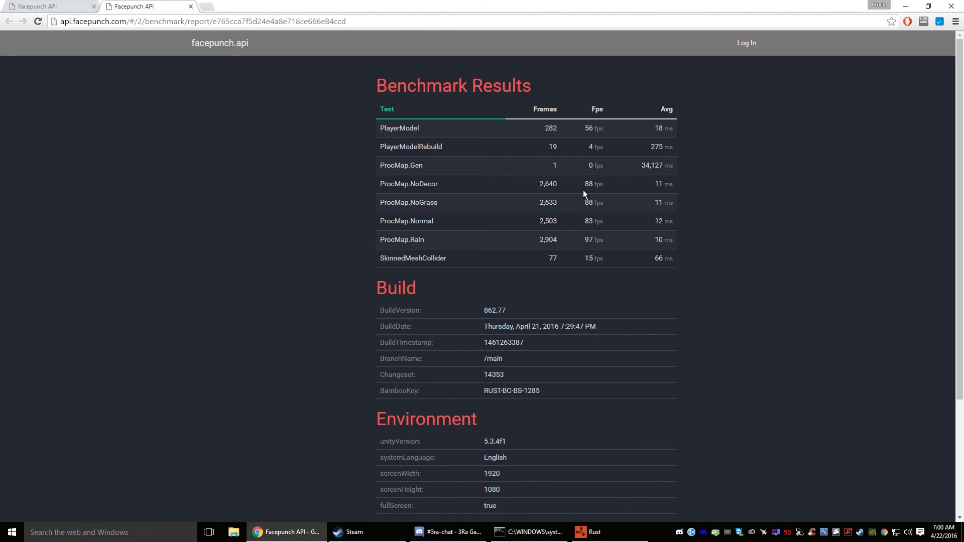
pyautogui.moveTo(446, 222)
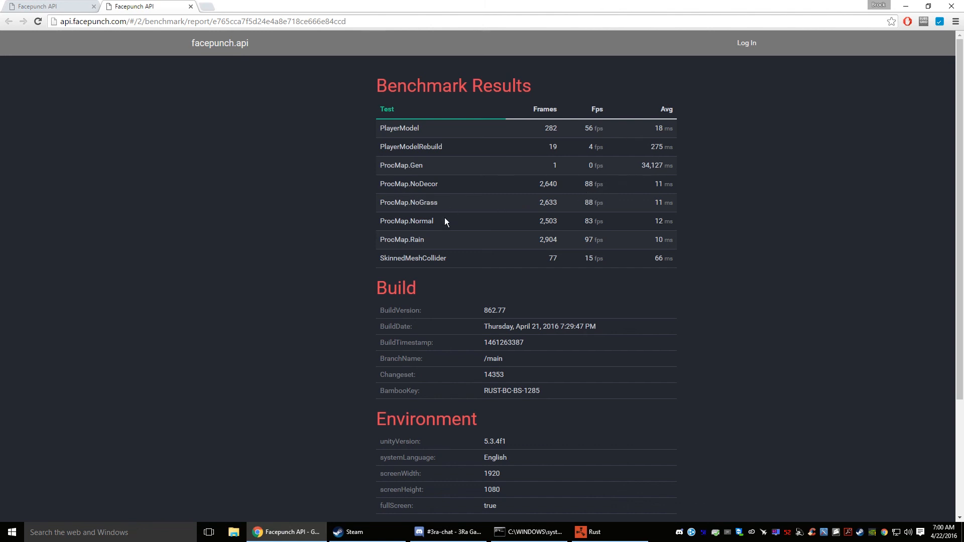
pyautogui.moveTo(517, 266)
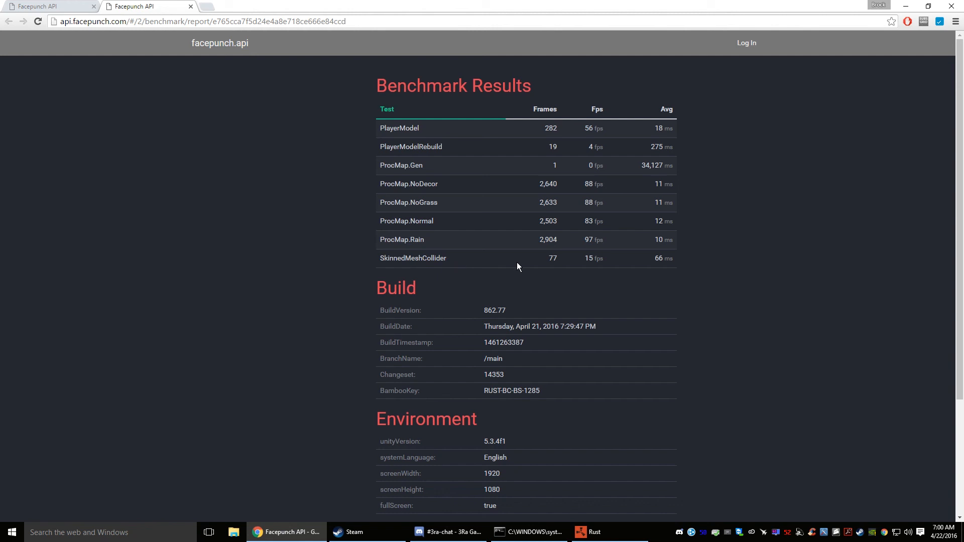
pyautogui.moveTo(608, 238)
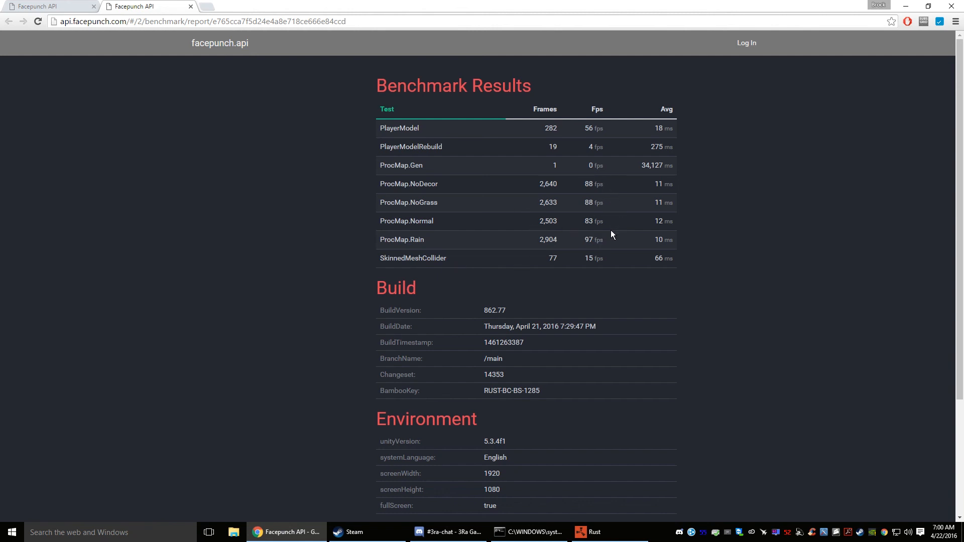
pyautogui.moveTo(590, 206)
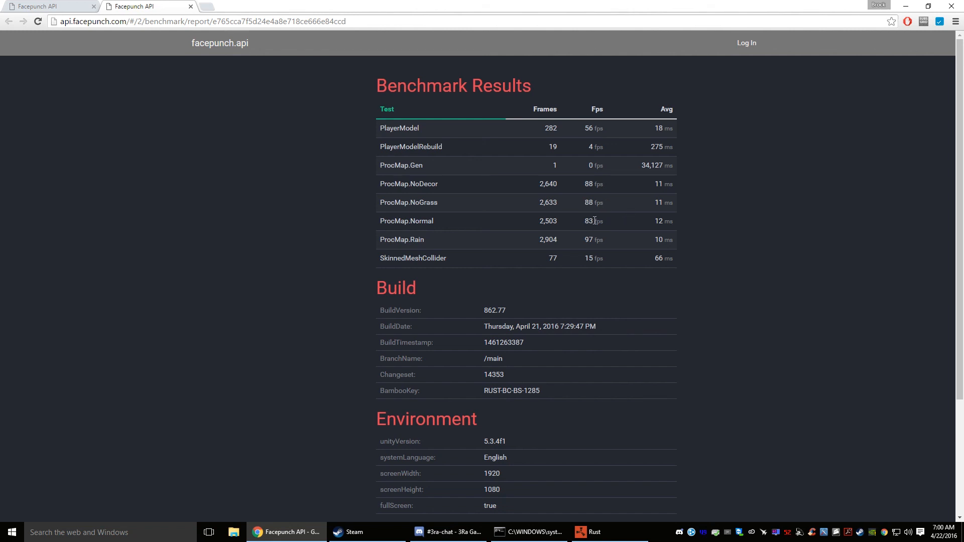
pyautogui.moveTo(590, 221)
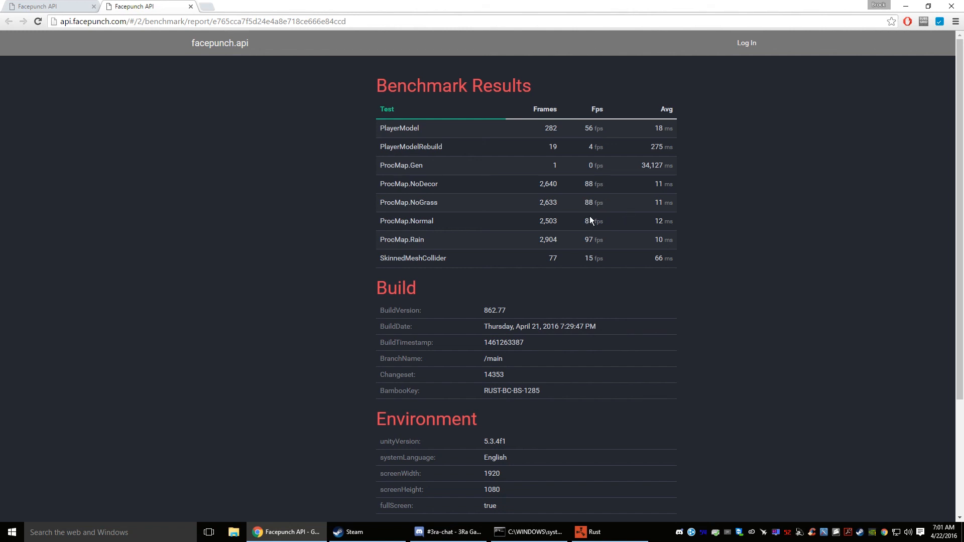
pyautogui.moveTo(614, 208)
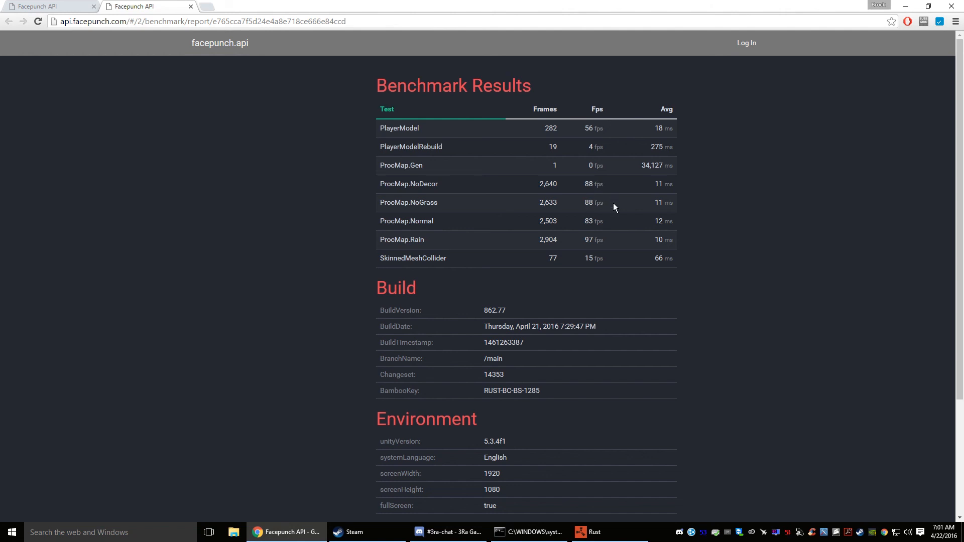
pyautogui.moveTo(612, 217)
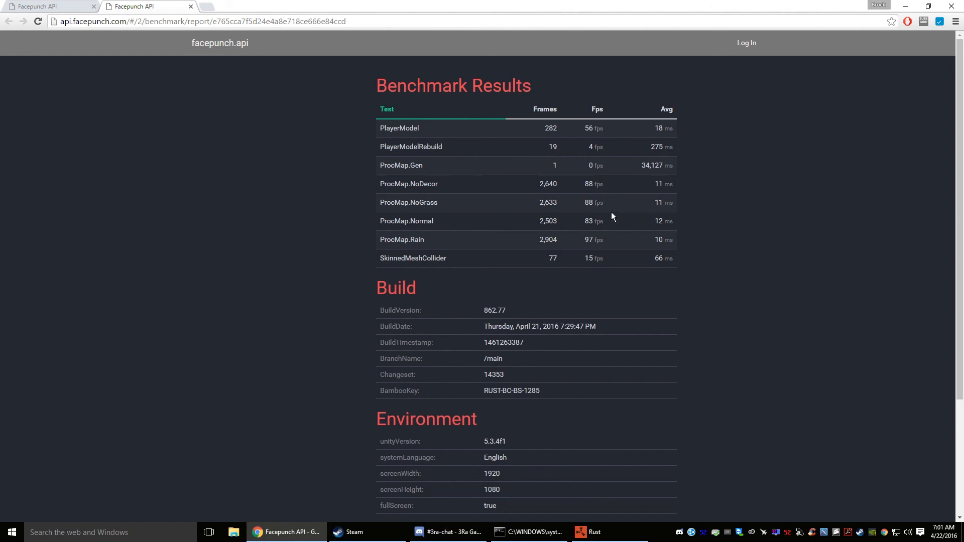
pyautogui.moveTo(592, 250)
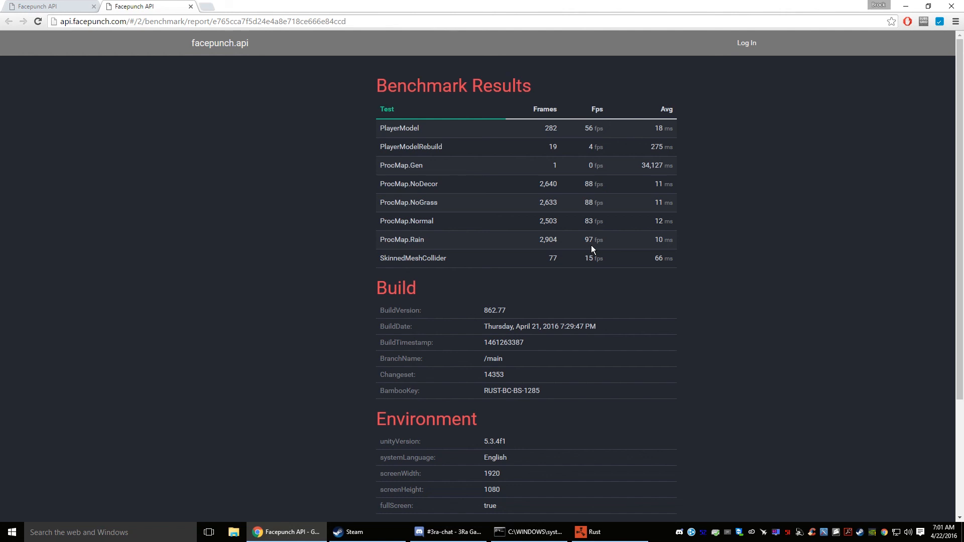
pyautogui.moveTo(560, 278)
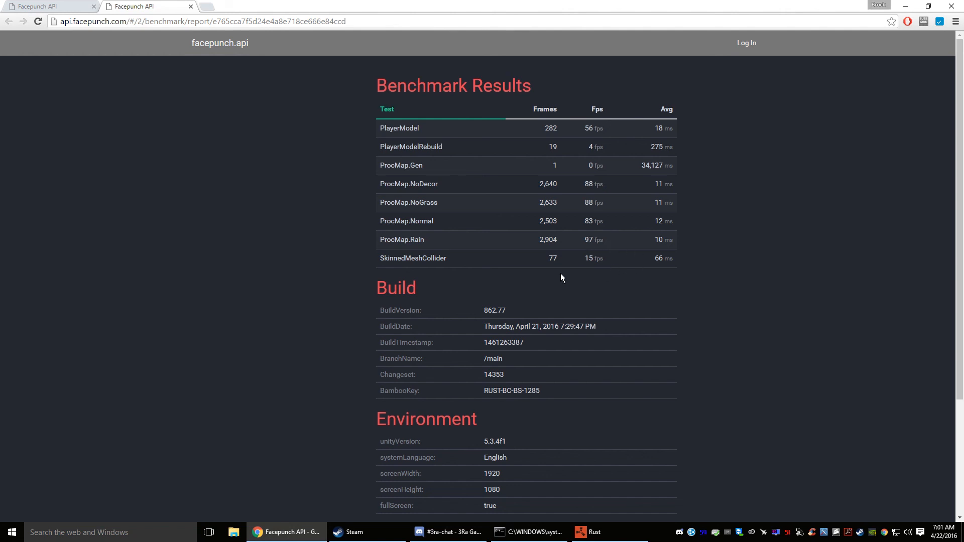
pyautogui.moveTo(601, 267)
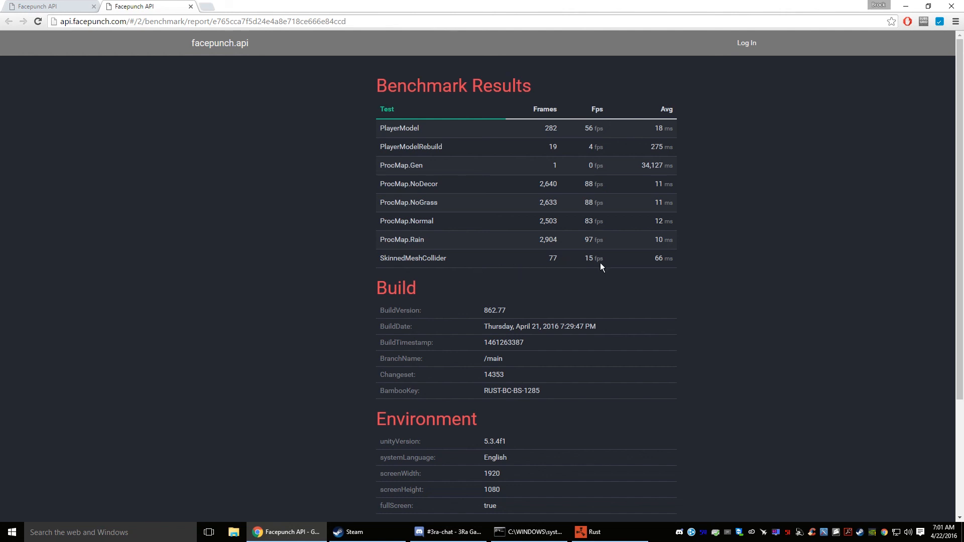
# - Scroll the report down to the Hardware section listing GTX 980 and i7-6700K
pyautogui.scroll(-3)
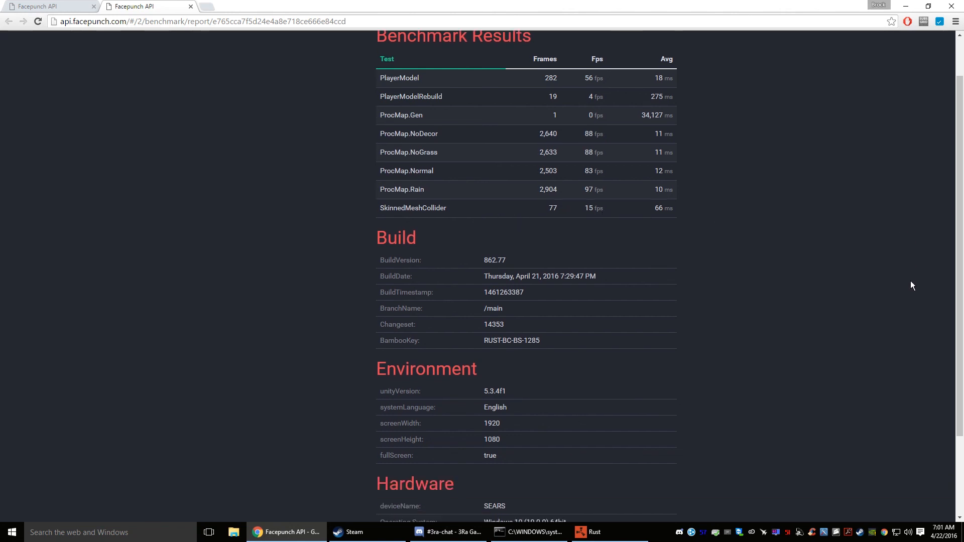
pyautogui.moveTo(595, 300)
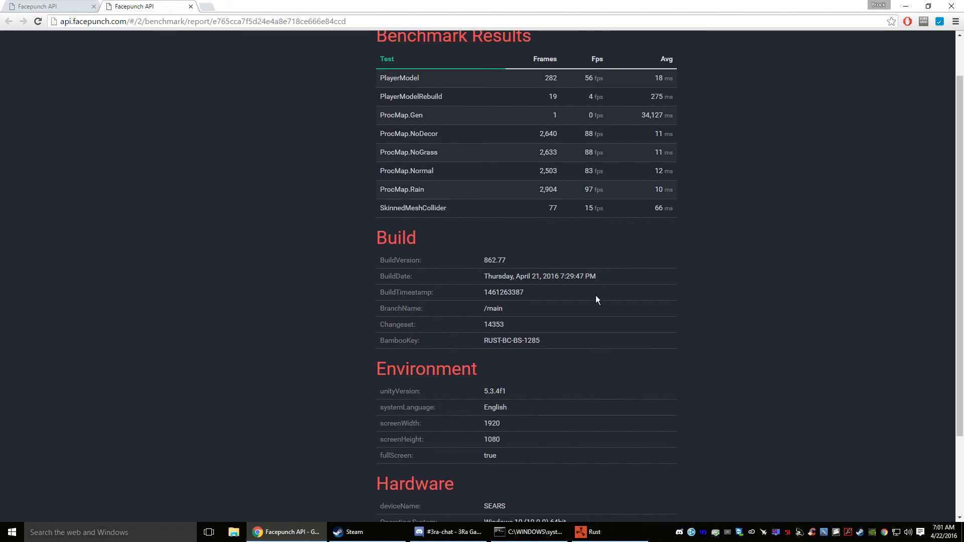
pyautogui.moveTo(738, 275)
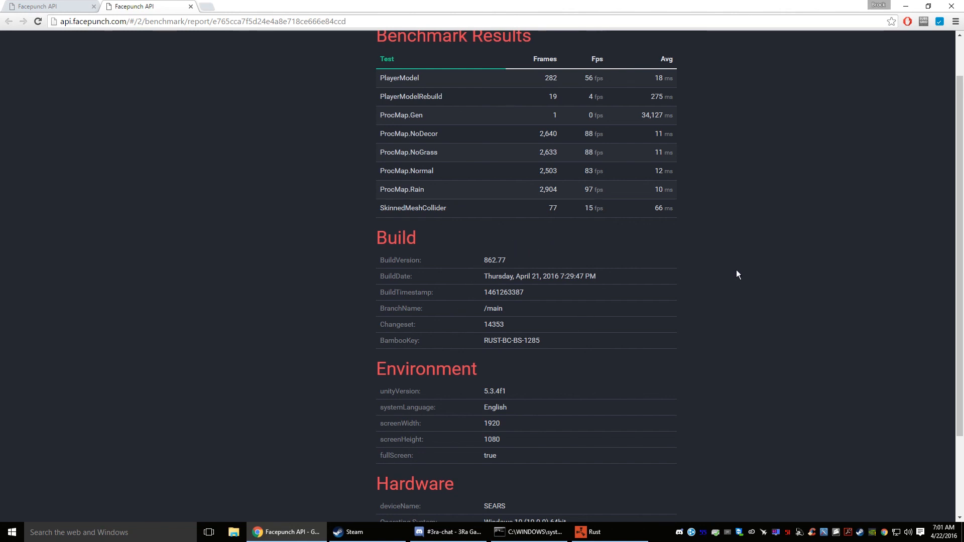
pyautogui.scroll(-3)
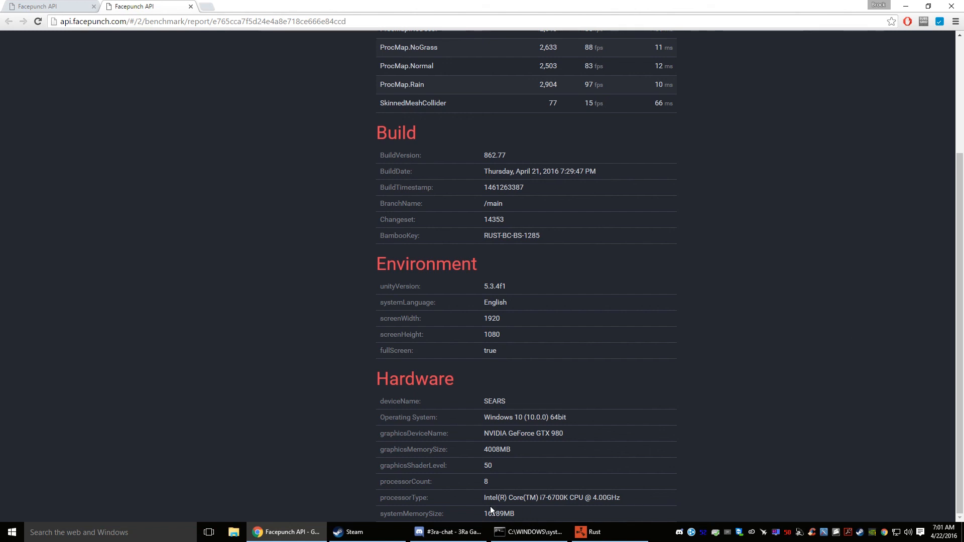
pyautogui.moveTo(908, 367)
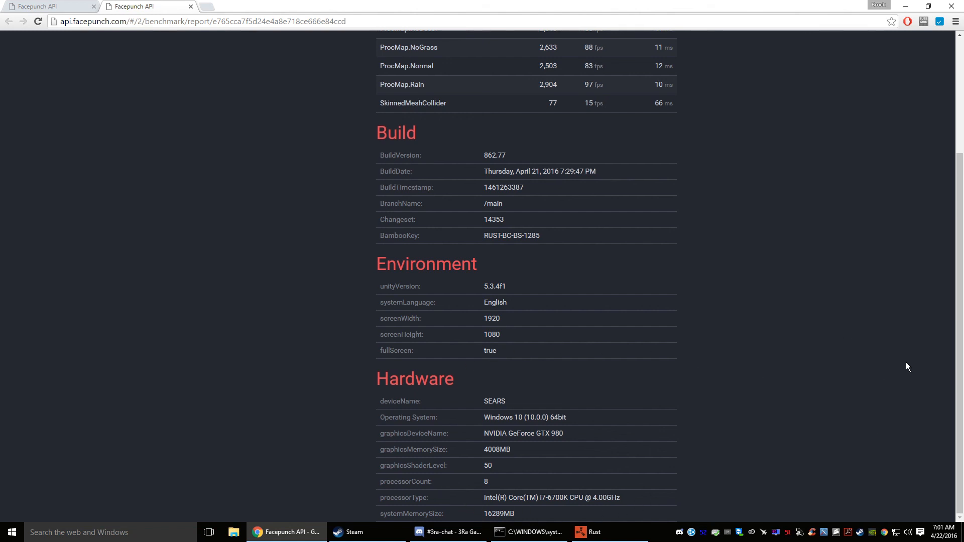